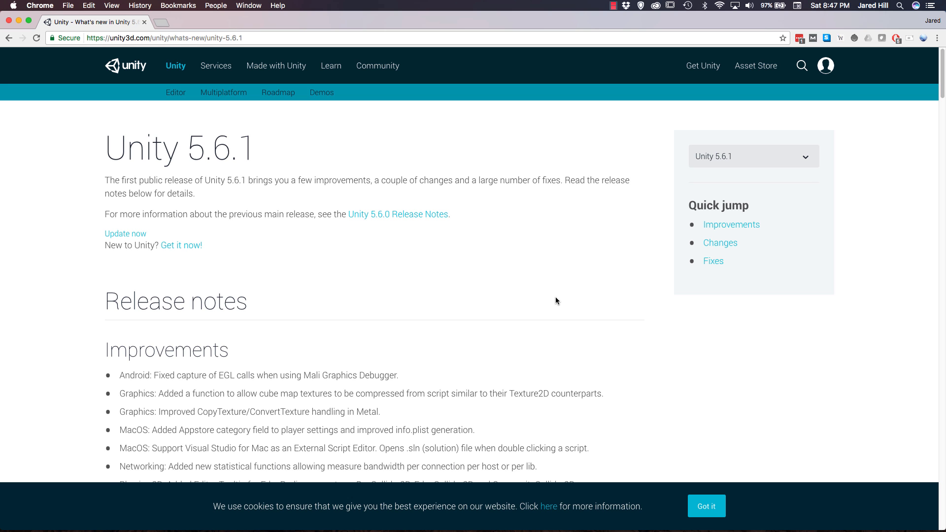
pyautogui.scroll(-3)
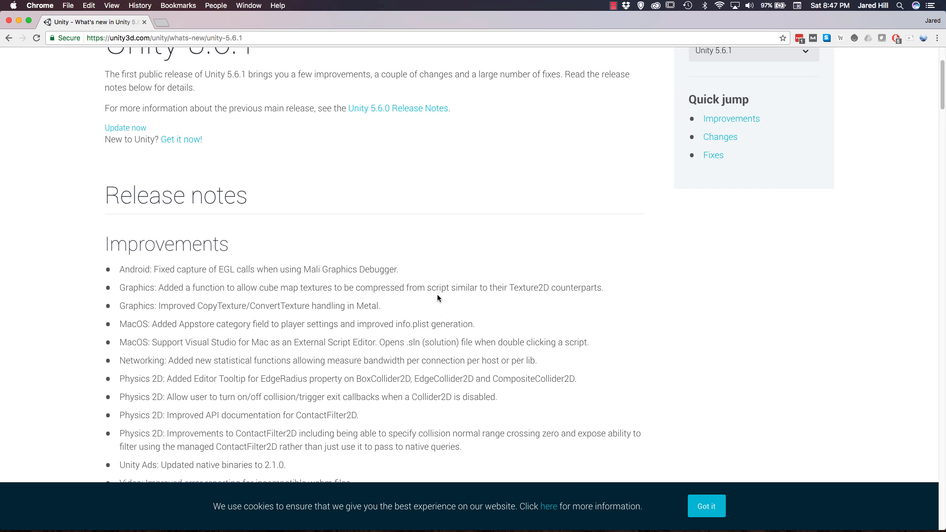
pyautogui.scroll(-3)
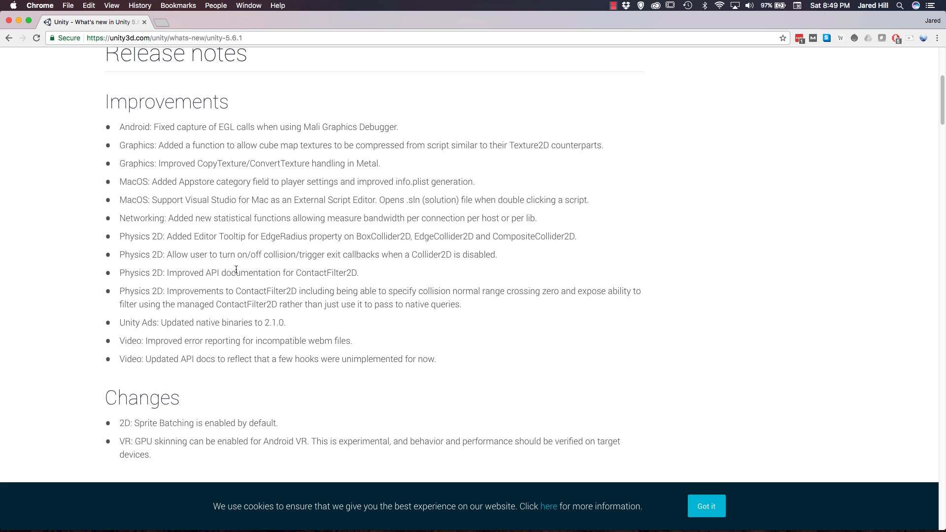
pyautogui.moveTo(426, 278)
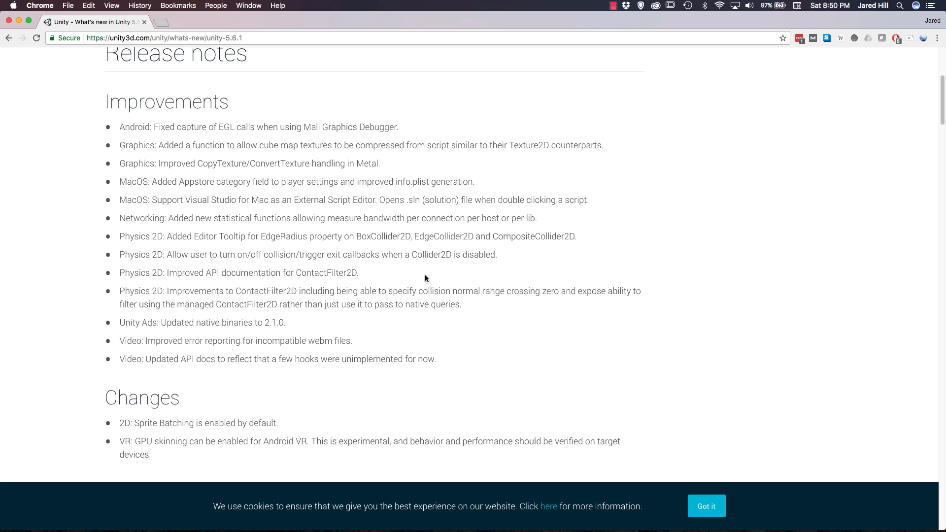
pyautogui.scroll(-3)
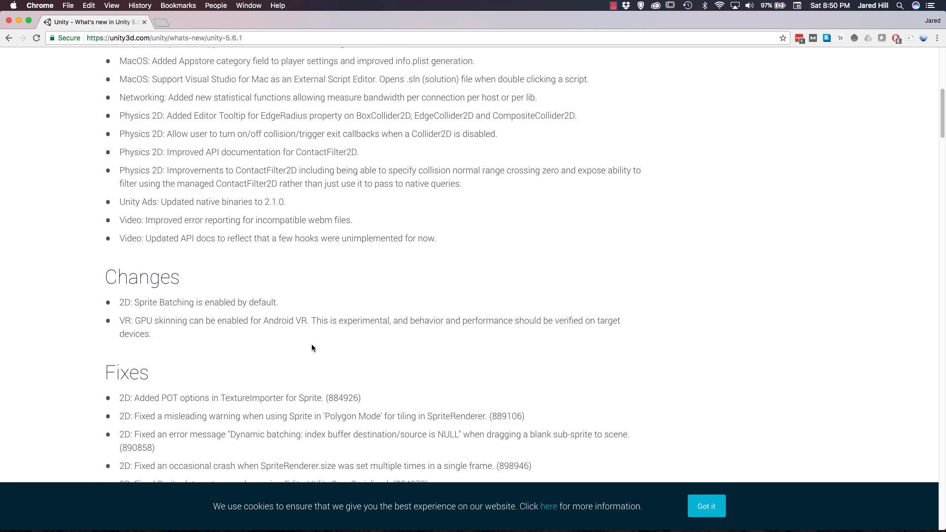
pyautogui.scroll(-3)
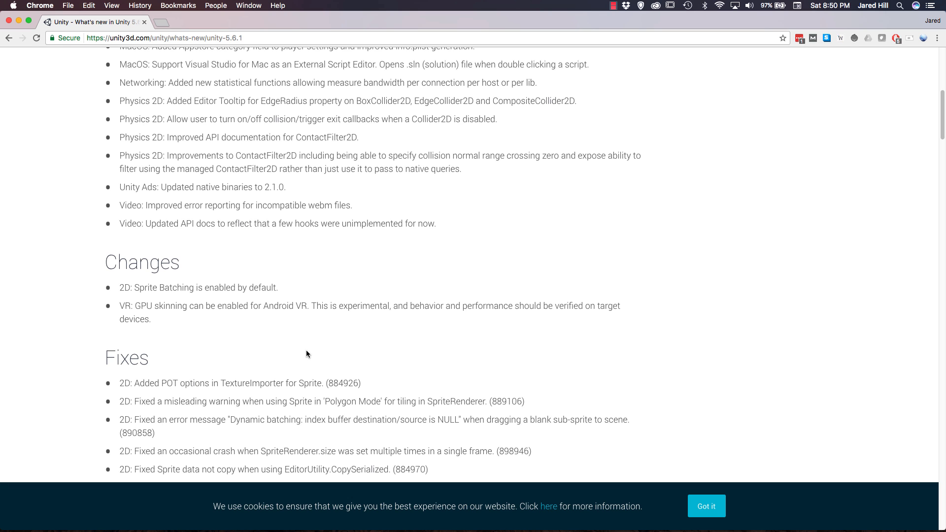
pyautogui.scroll(-3)
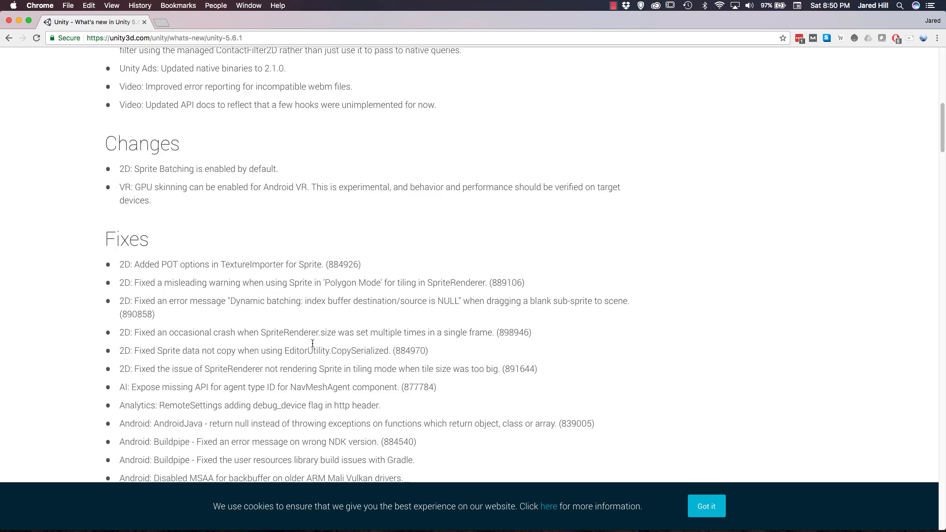
pyautogui.scroll(-3)
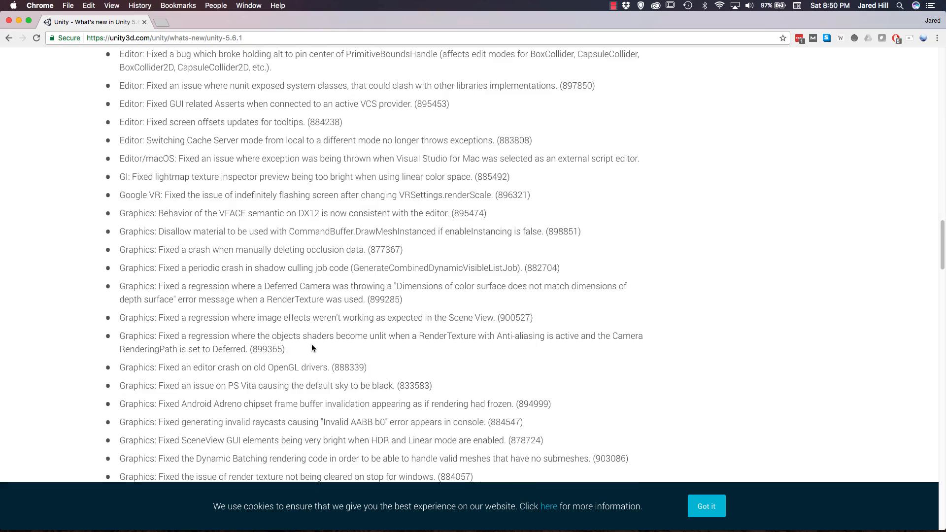
pyautogui.scroll(-3)
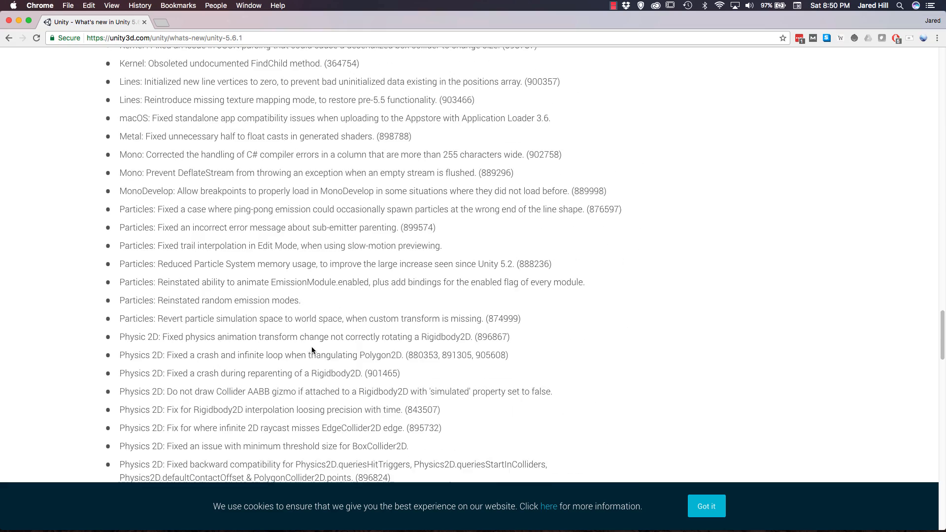
pyautogui.scroll(-3)
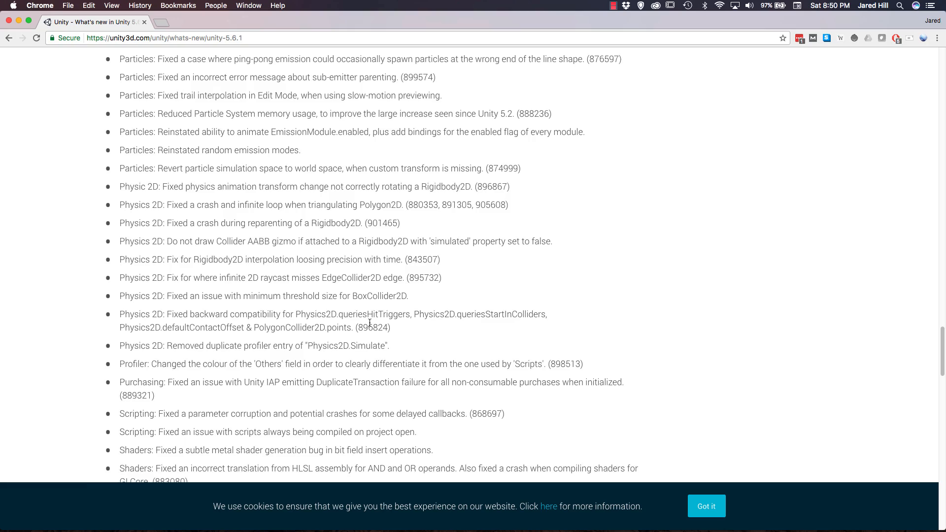
pyautogui.scroll(3)
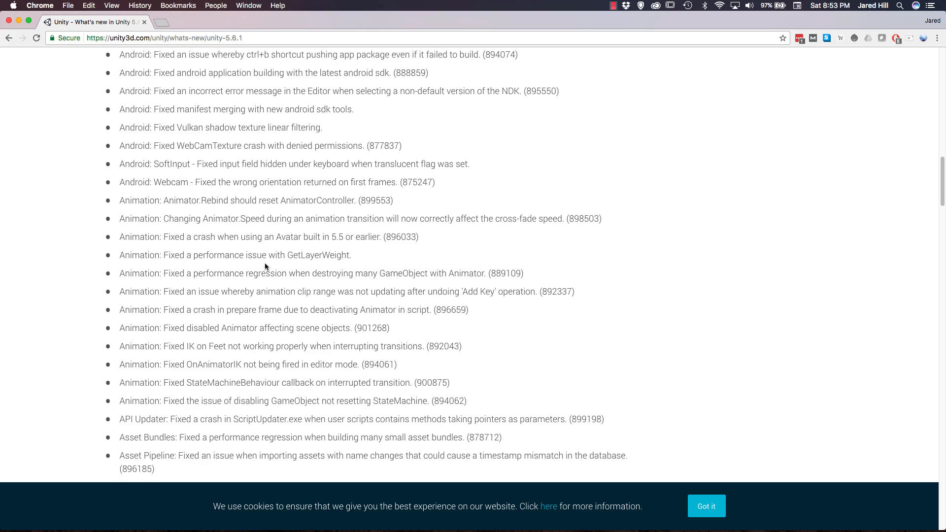
pyautogui.moveTo(265, 264)
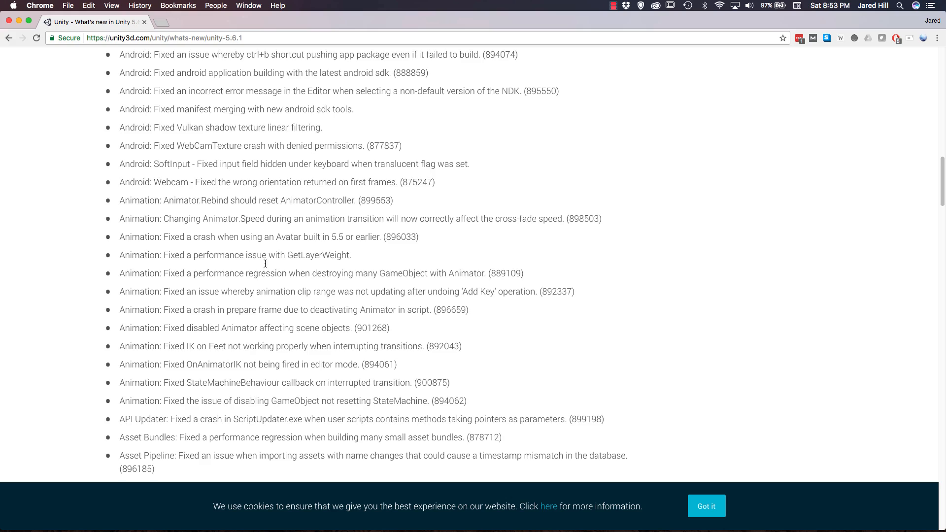
pyautogui.scroll(-3)
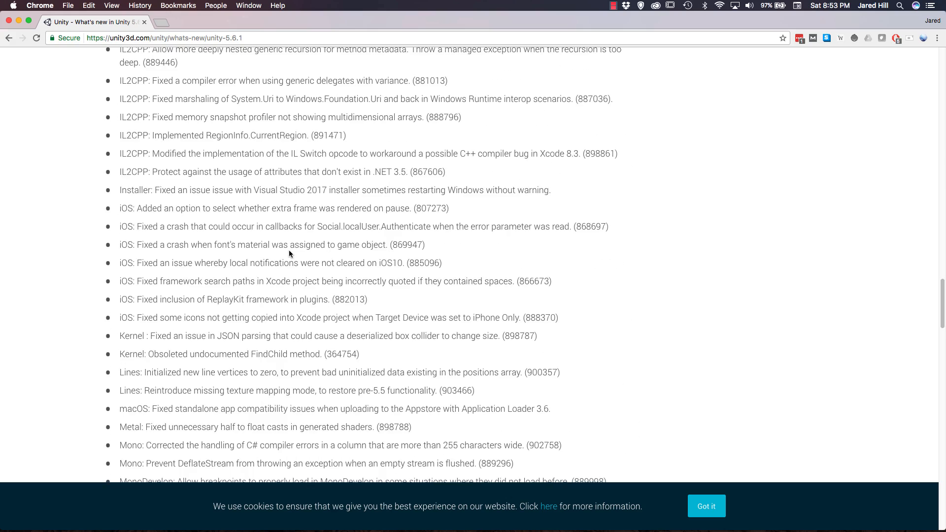
pyautogui.scroll(-3)
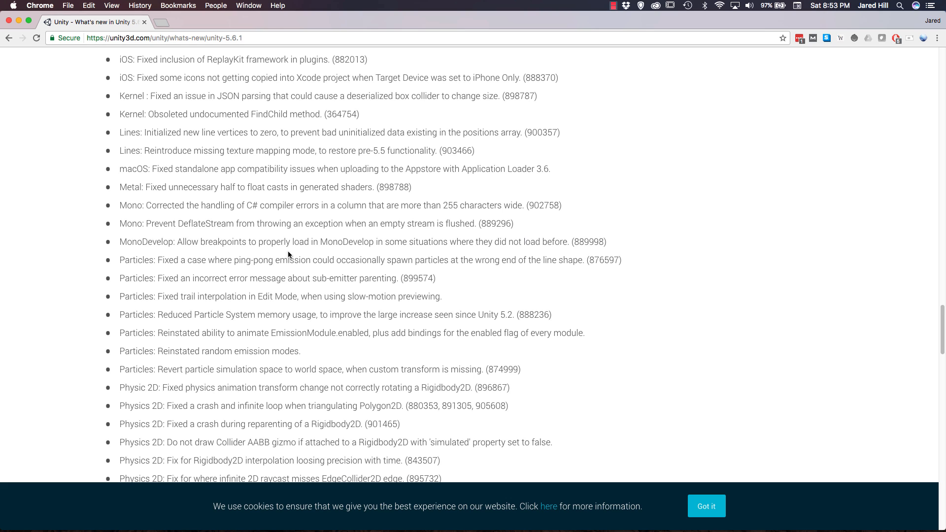
pyautogui.moveTo(266, 264)
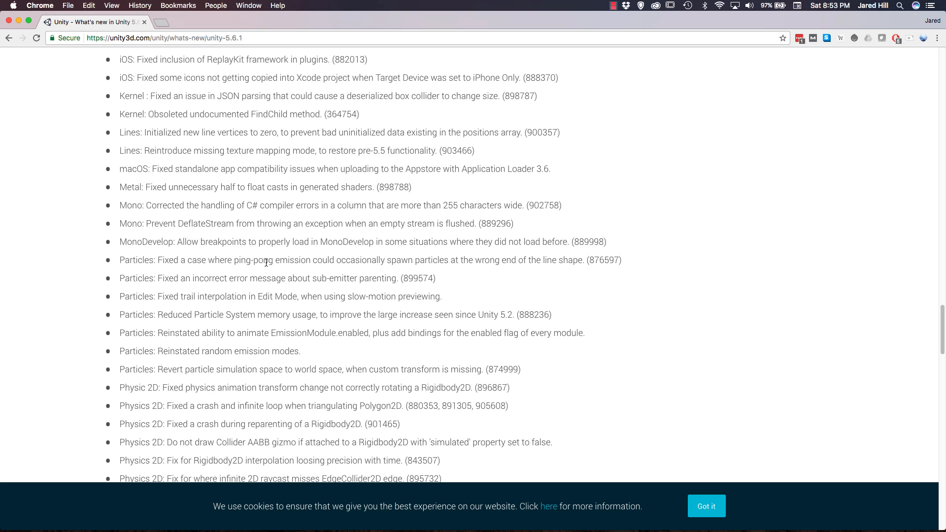
pyautogui.scroll(-3)
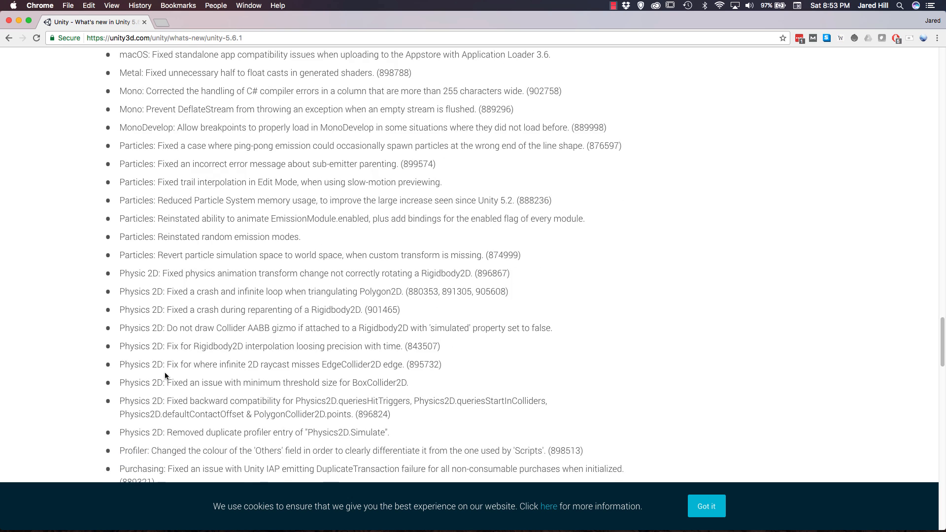
pyautogui.scroll(-3)
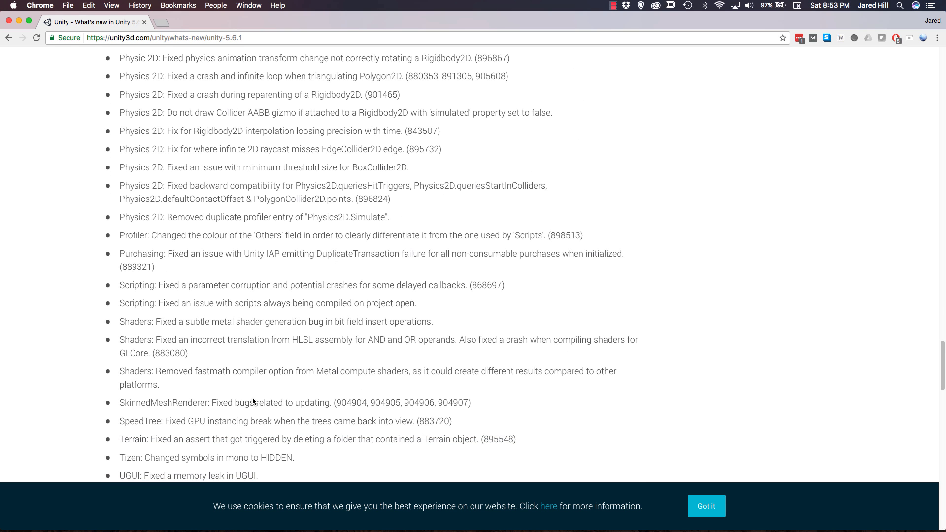
pyautogui.scroll(-3)
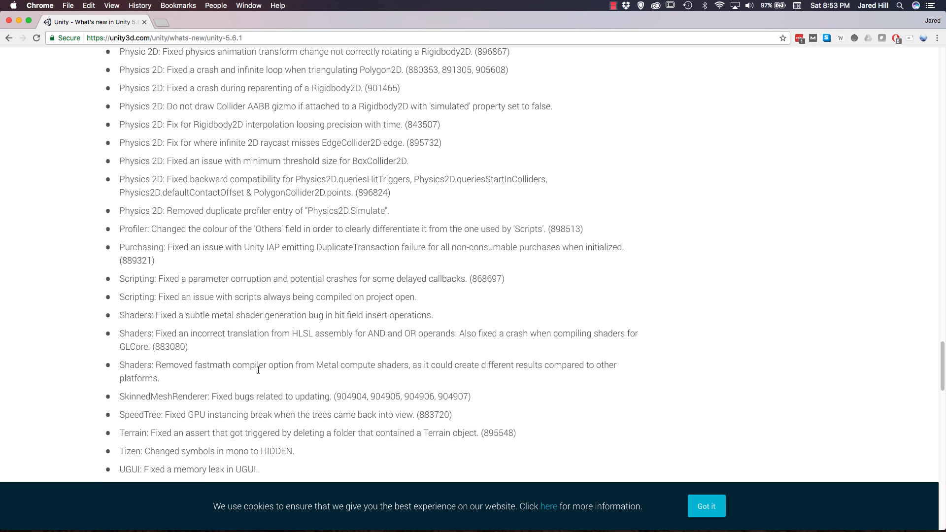